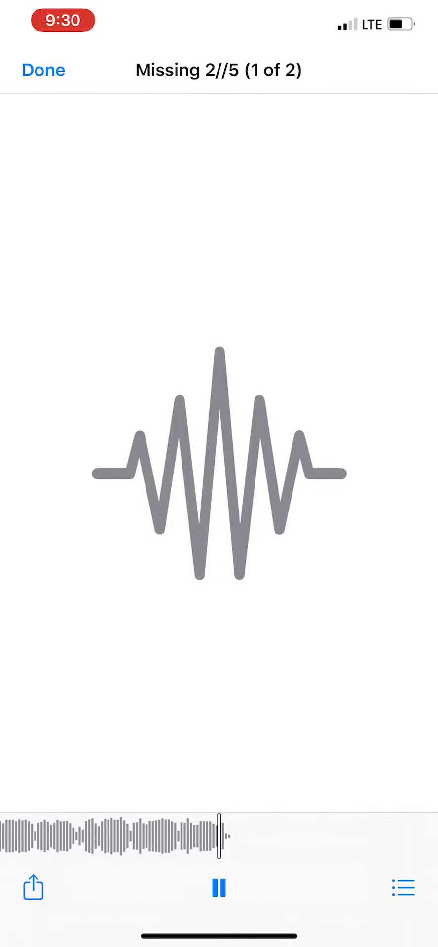
- Pause the 'Missing 2//5' audio after it has played most of the way through
click(219, 887)
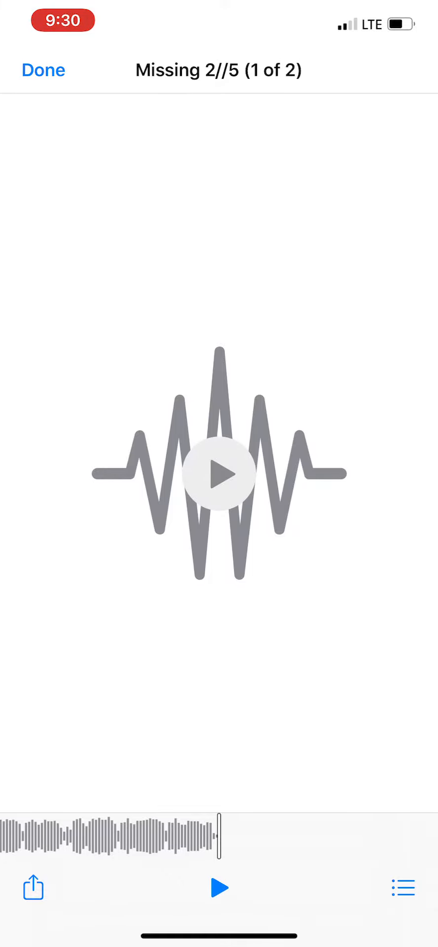